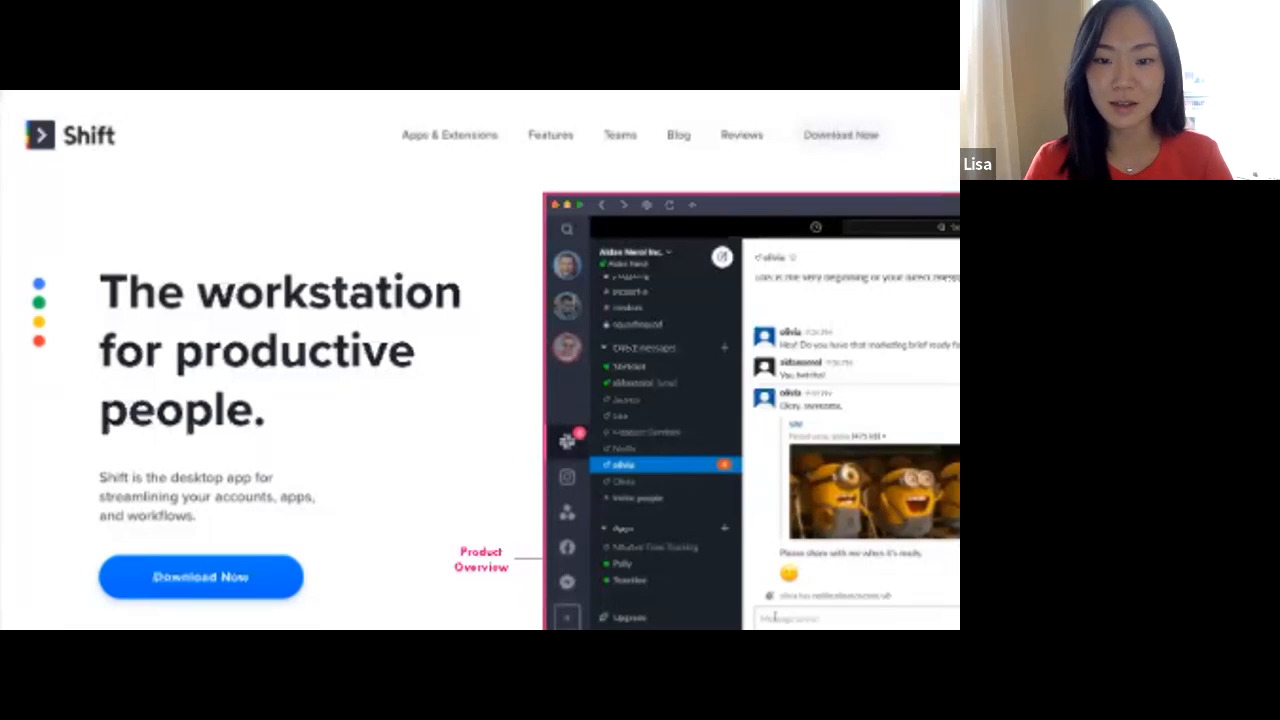
{"action": "left_click", "coordinate": [452, 136]}
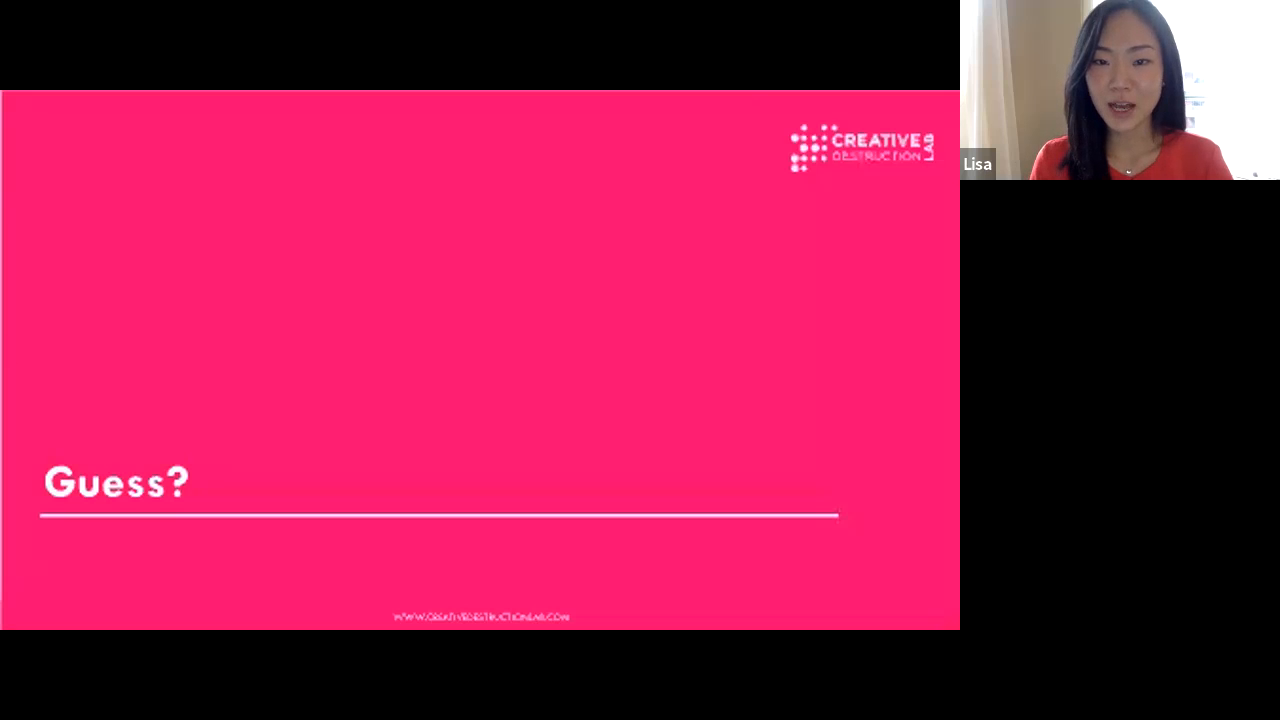
{"action": "mouse_move", "coordinate": [432, 404]}
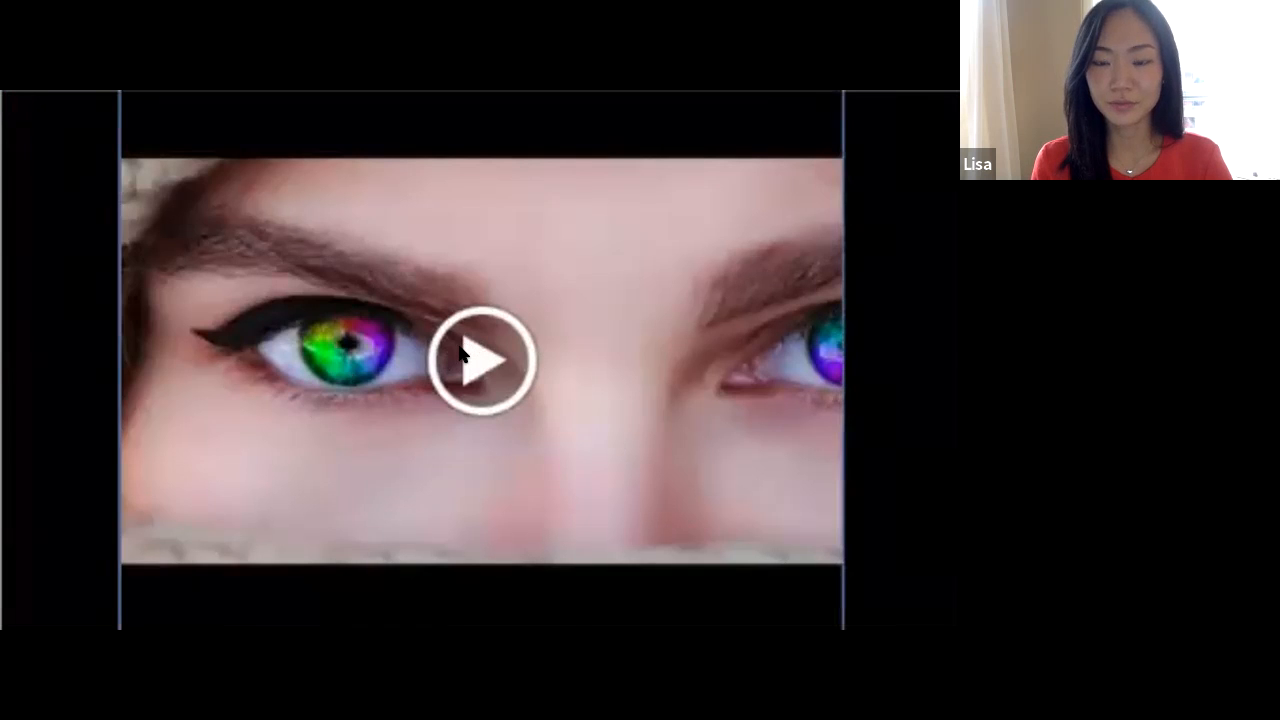
{"action": "left_click", "coordinate": [480, 360]}
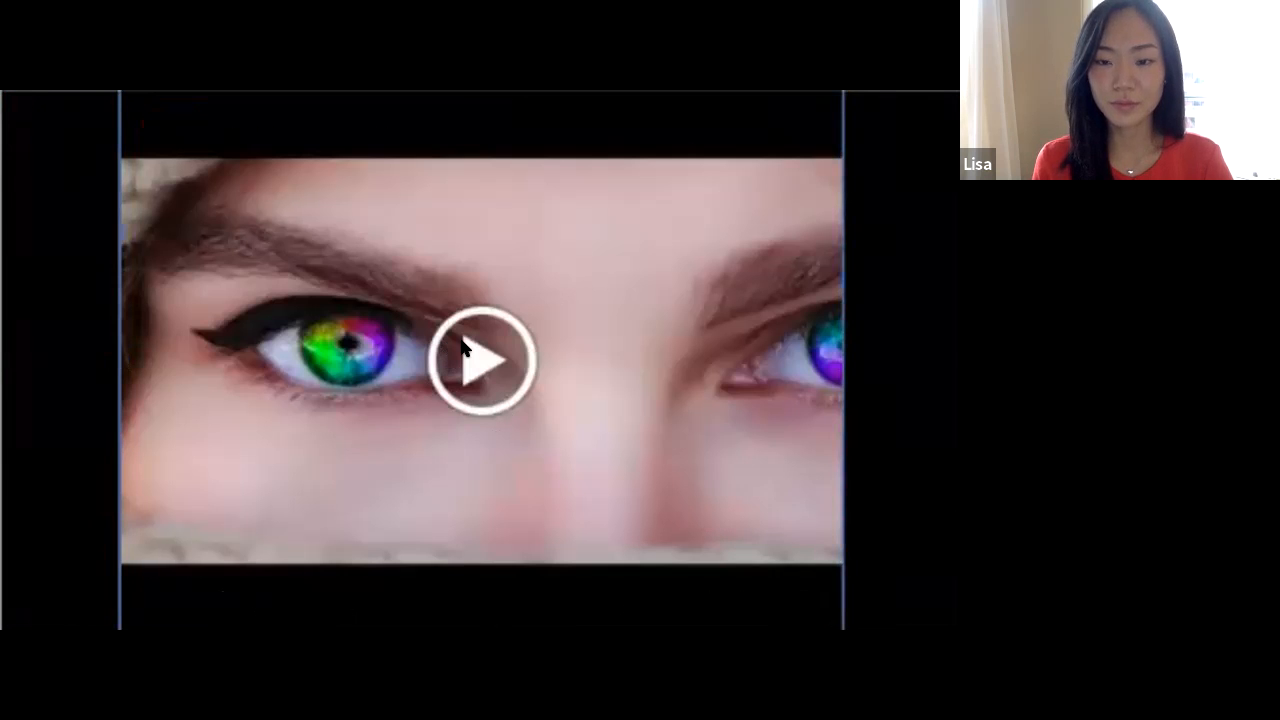
{"action": "left_click", "coordinate": [486, 376]}
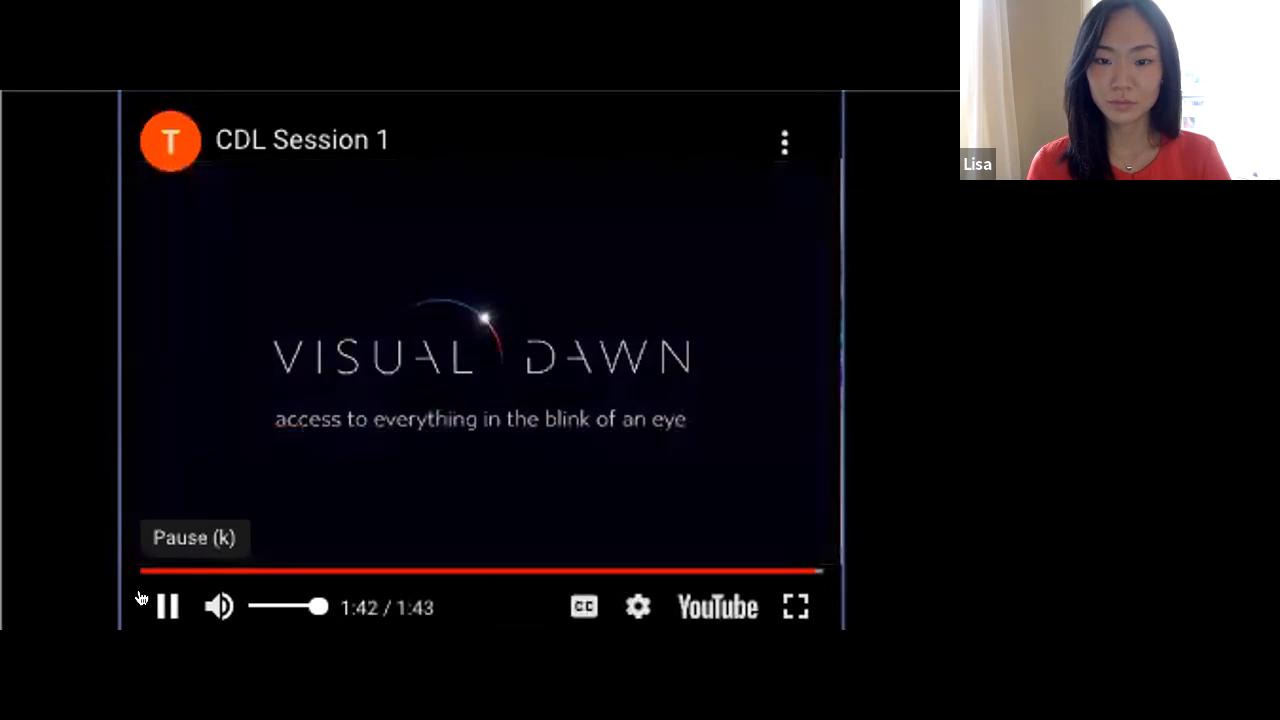
{"action": "left_click", "coordinate": [166, 608]}
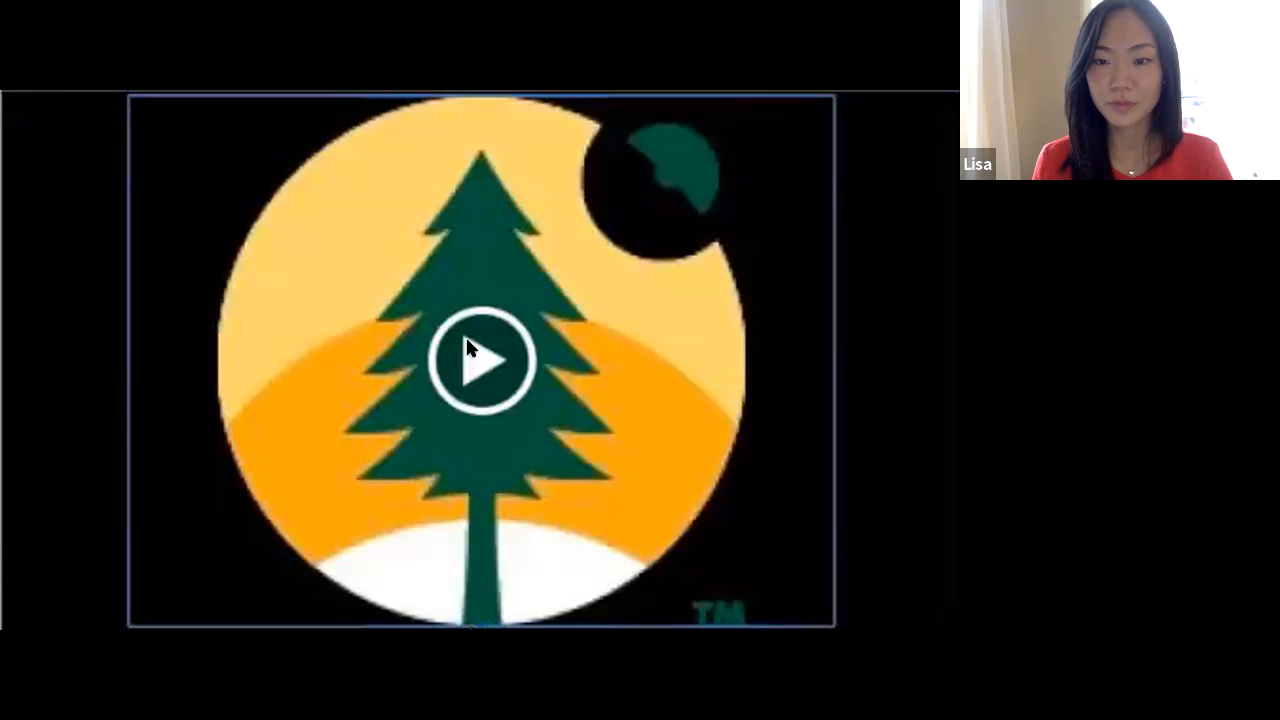
{"action": "left_click", "coordinate": [476, 362]}
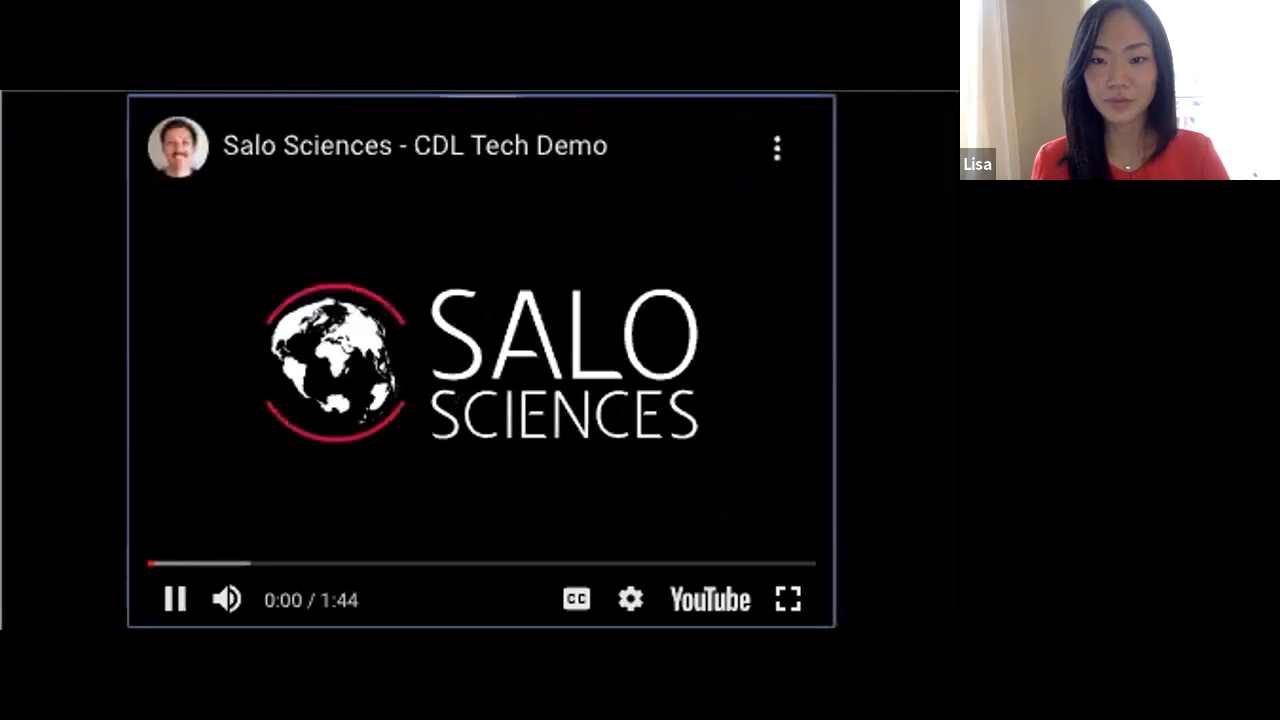